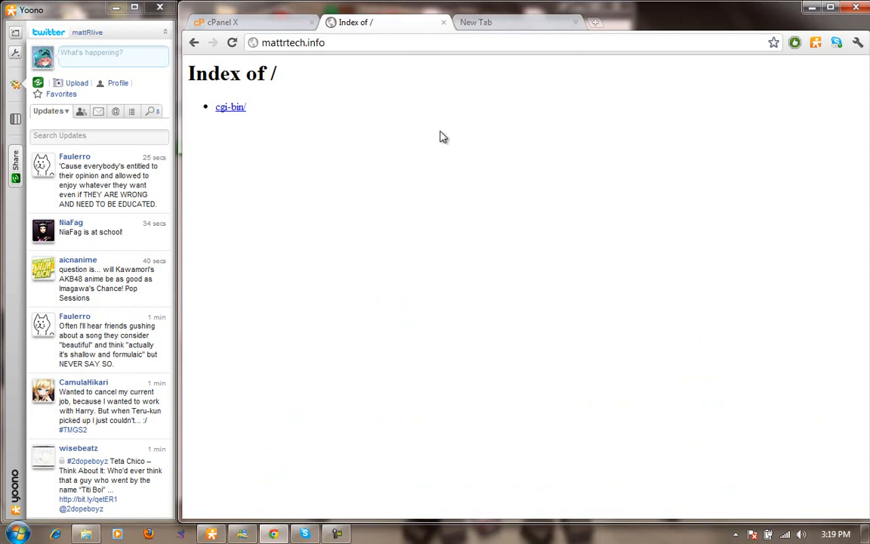
{"action": "mouse_move", "coordinate": [252, 124]}
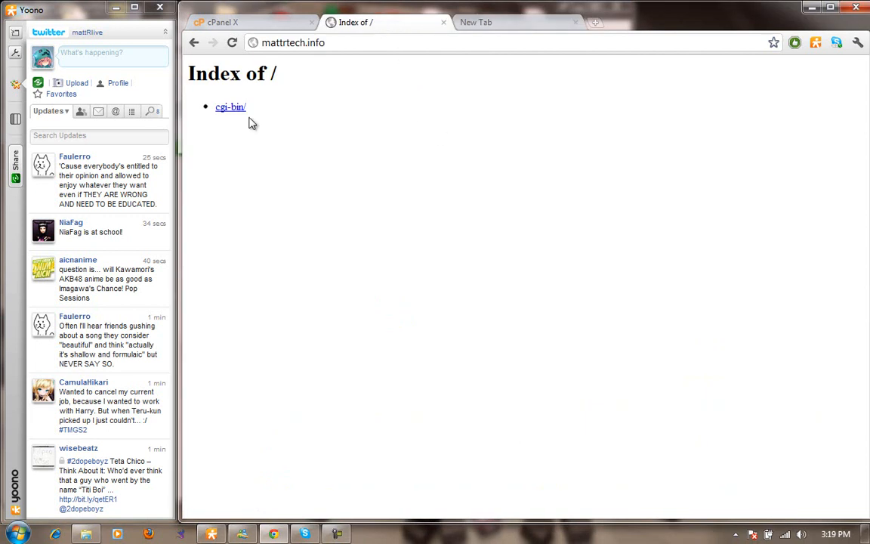
{"action": "mouse_move", "coordinate": [342, 190]}
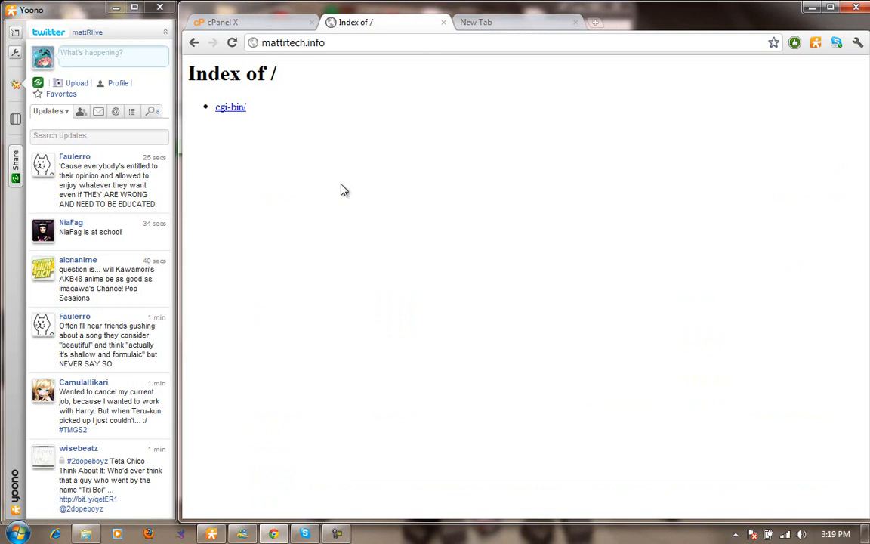
{"action": "mouse_move", "coordinate": [324, 148]}
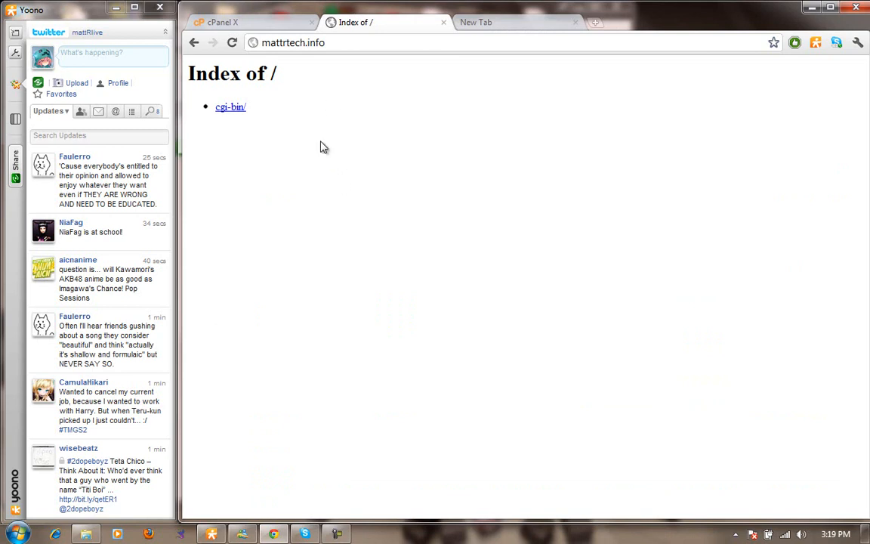
{"action": "mouse_move", "coordinate": [272, 133]}
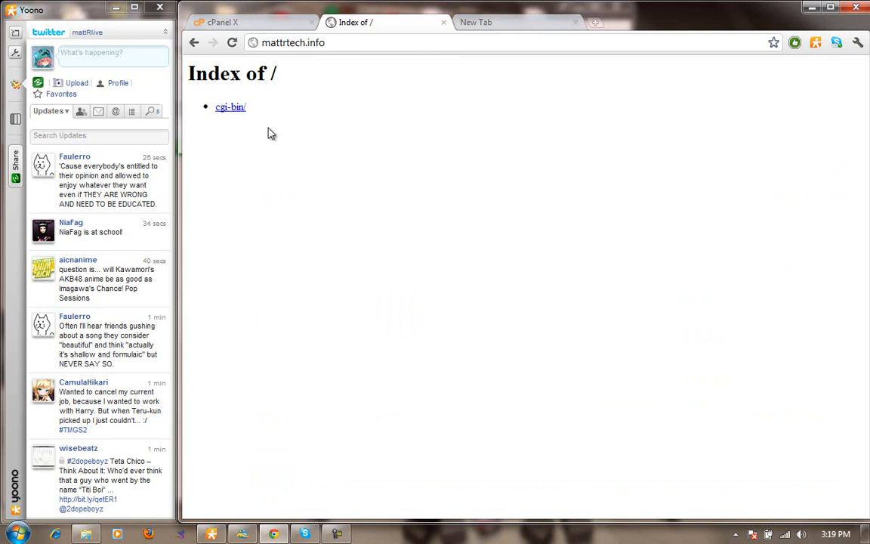
{"action": "mouse_move", "coordinate": [411, 202]}
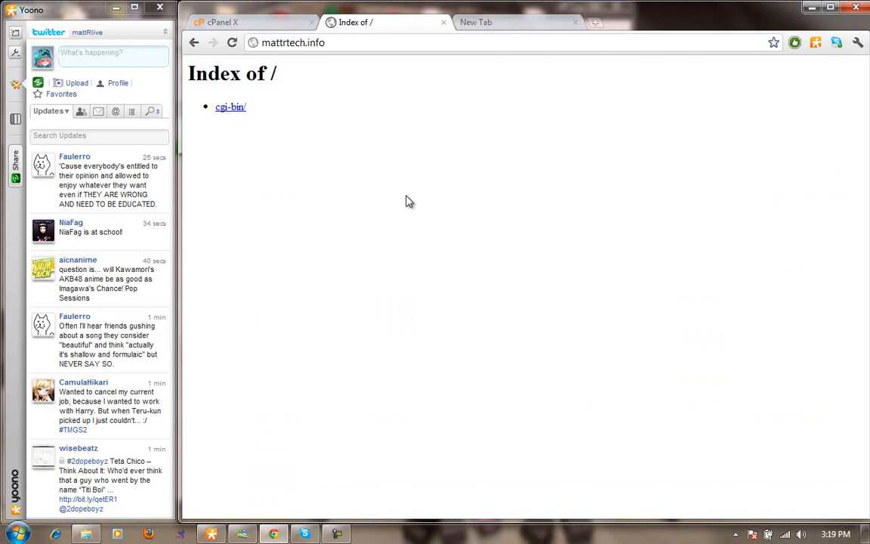
{"action": "mouse_move", "coordinate": [437, 118]}
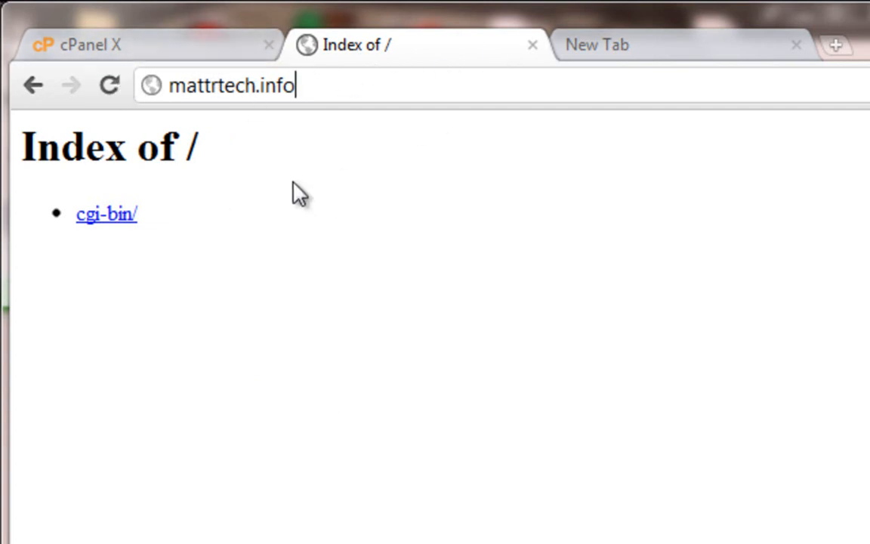
Switch from the mattrtech.info address to the cPanel X home page in Chrome.
{"action": "triple_click", "coordinate": [229, 84]}
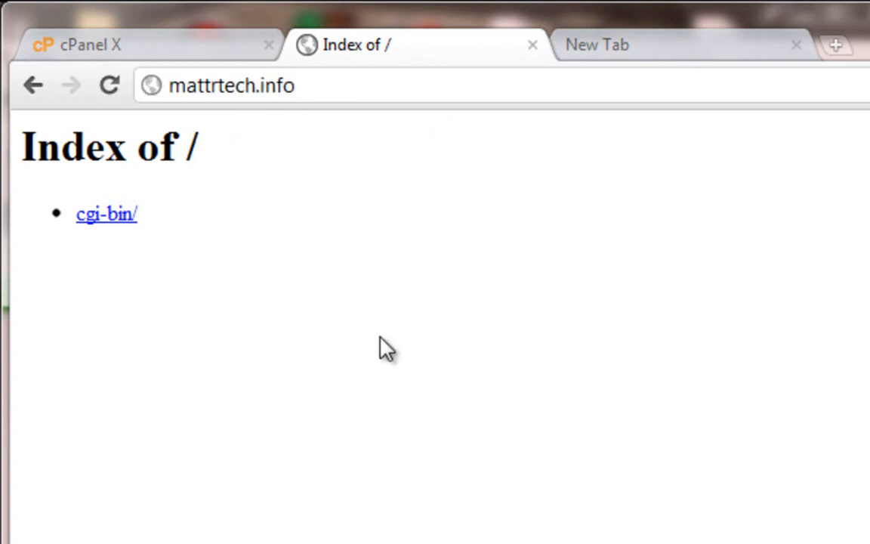
{"action": "left_click", "coordinate": [97, 41]}
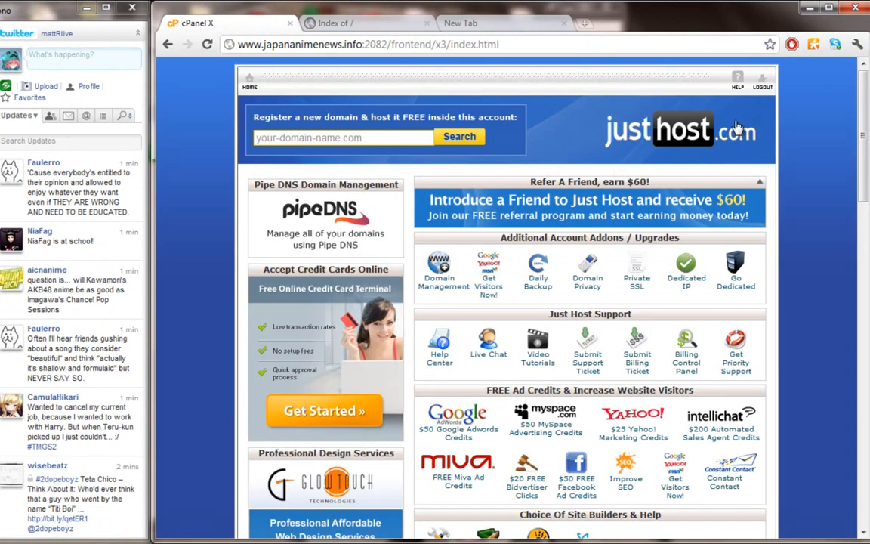
{"action": "scroll", "scroll_direction": "down", "scroll_amount": 3}
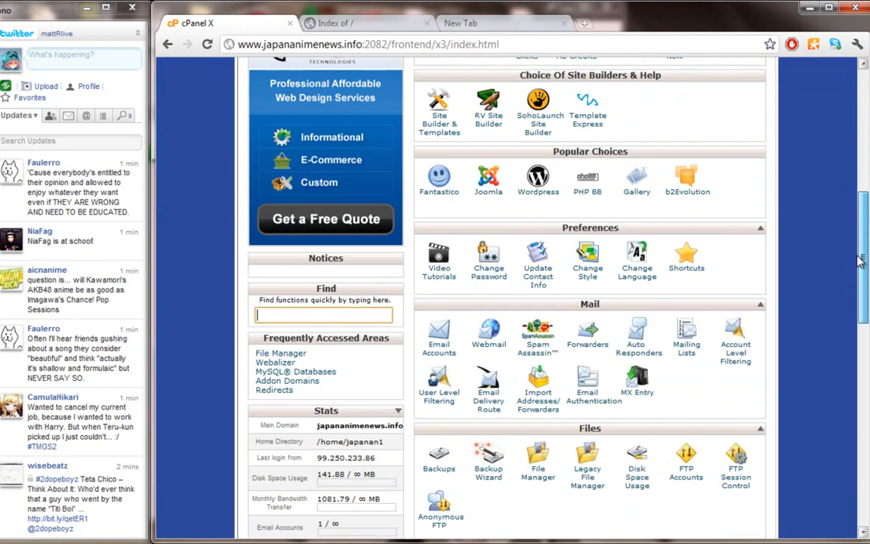
{"action": "scroll", "scroll_direction": "down", "scroll_amount": 3}
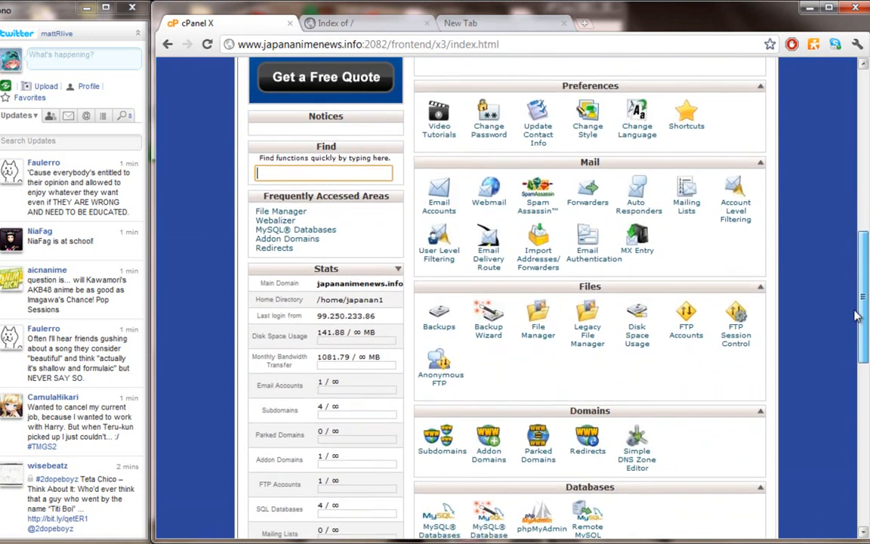
{"action": "scroll", "scroll_direction": "down", "scroll_amount": 3}
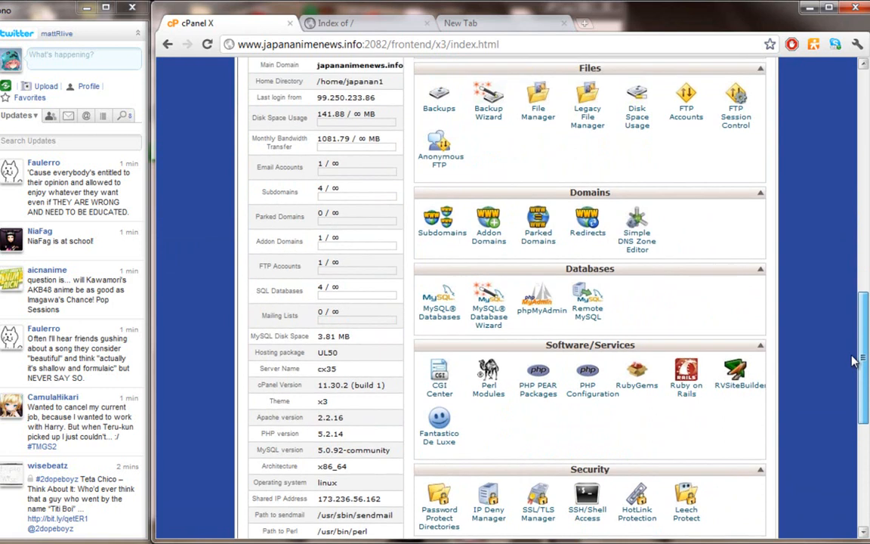
{"action": "scroll", "scroll_direction": "up", "scroll_amount": 3}
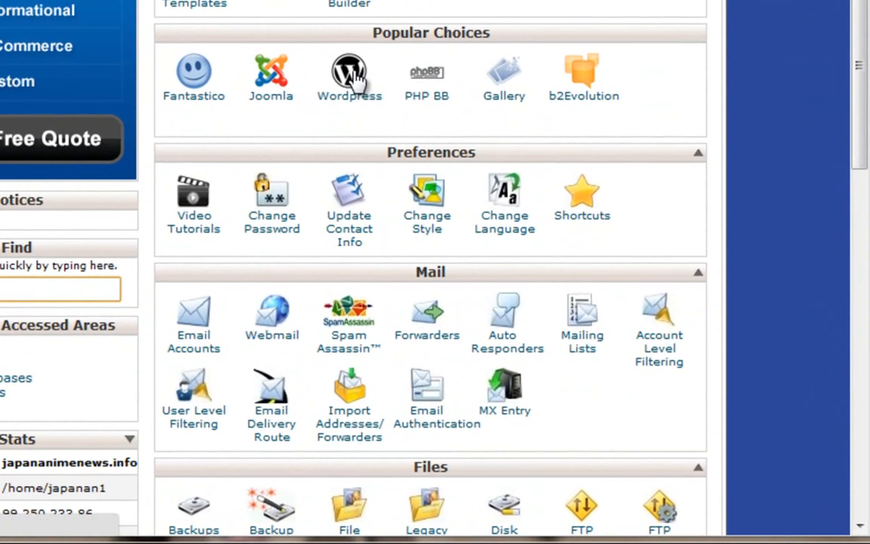
{"action": "mouse_move", "coordinate": [349, 95]}
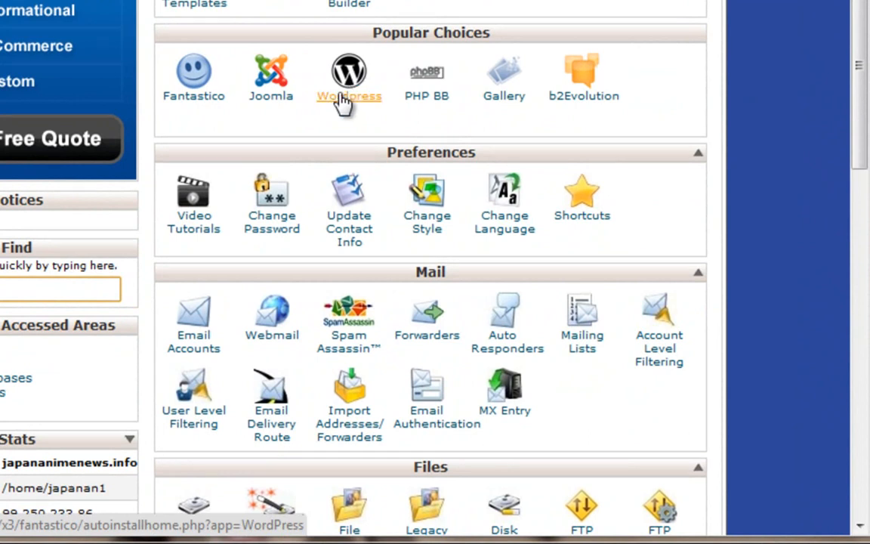
Start a new WordPress installation from Fantastico's Popular Choices.
{"action": "left_click", "coordinate": [349, 76]}
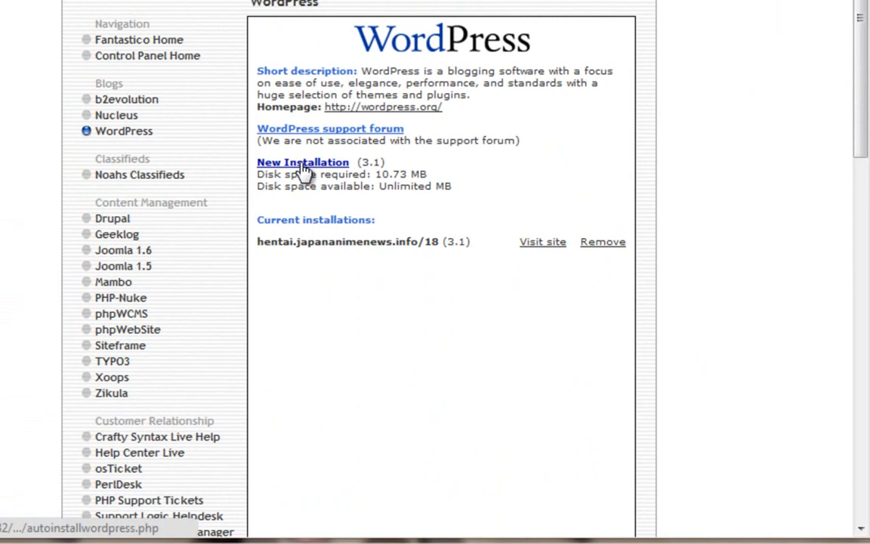
{"action": "left_click", "coordinate": [302, 162]}
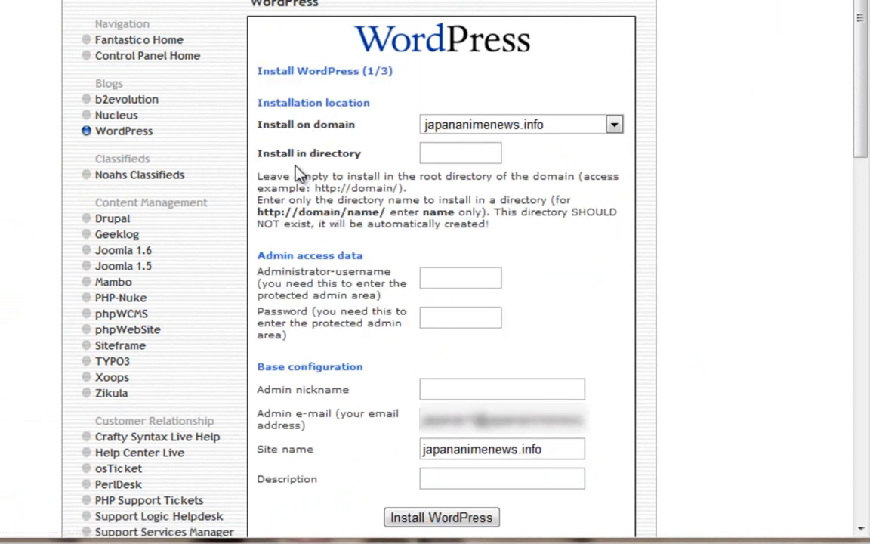
Choose mattrtech.info as the install domain and leave the directory blank for a root install.
{"action": "left_click", "coordinate": [613, 124]}
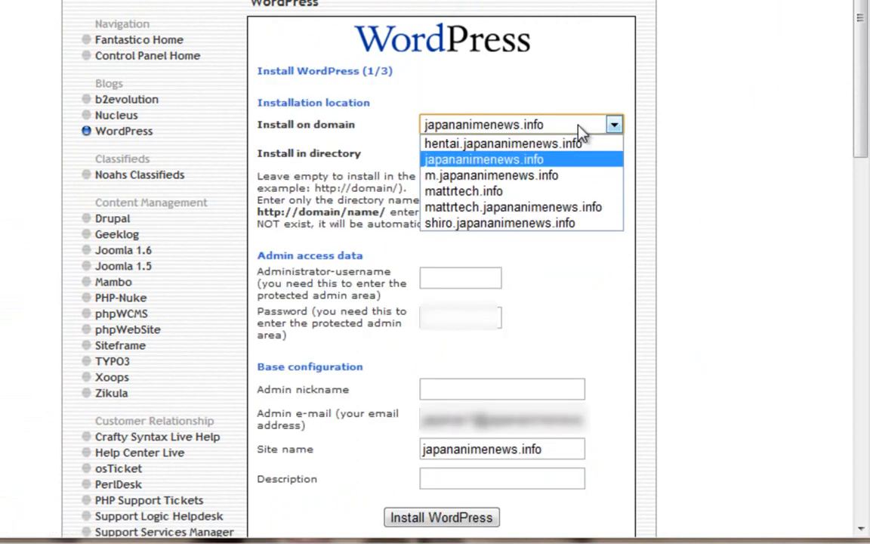
{"action": "mouse_move", "coordinate": [463, 190]}
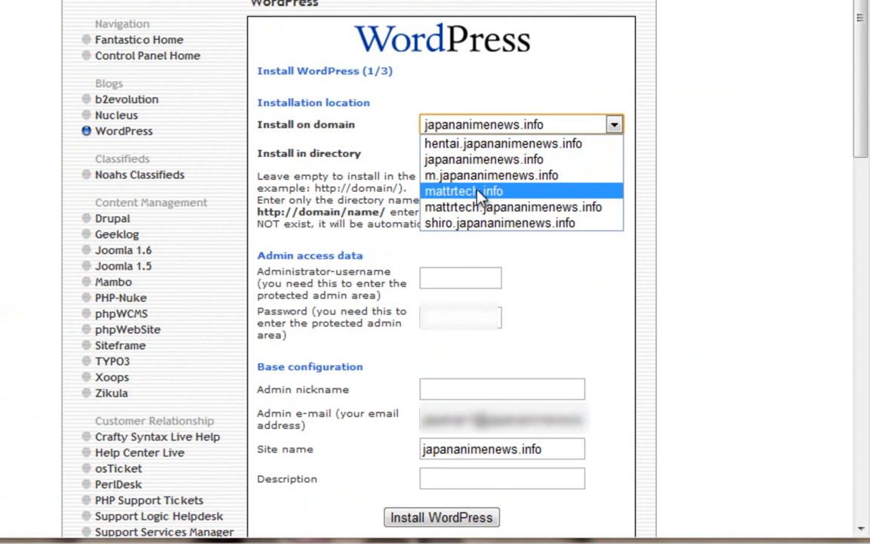
{"action": "left_click", "coordinate": [462, 190]}
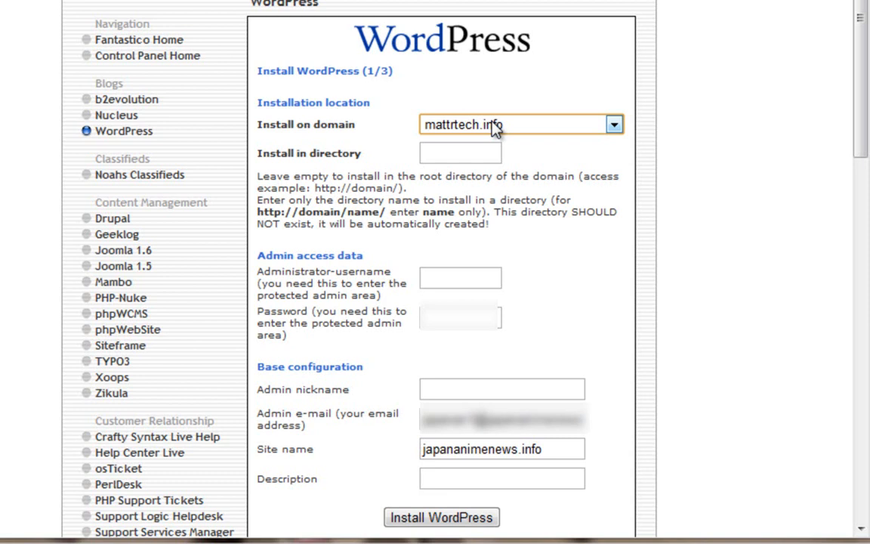
{"action": "left_click", "coordinate": [459, 152]}
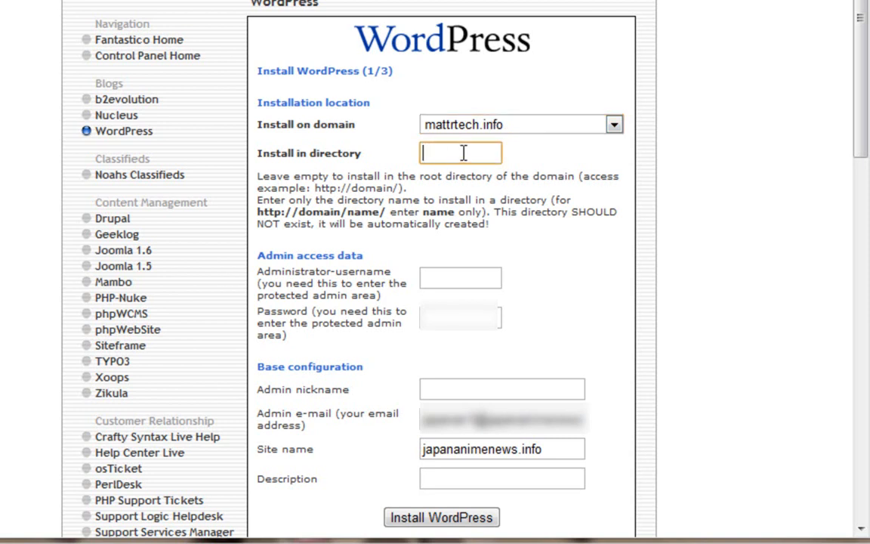
{"action": "mouse_move", "coordinate": [593, 164]}
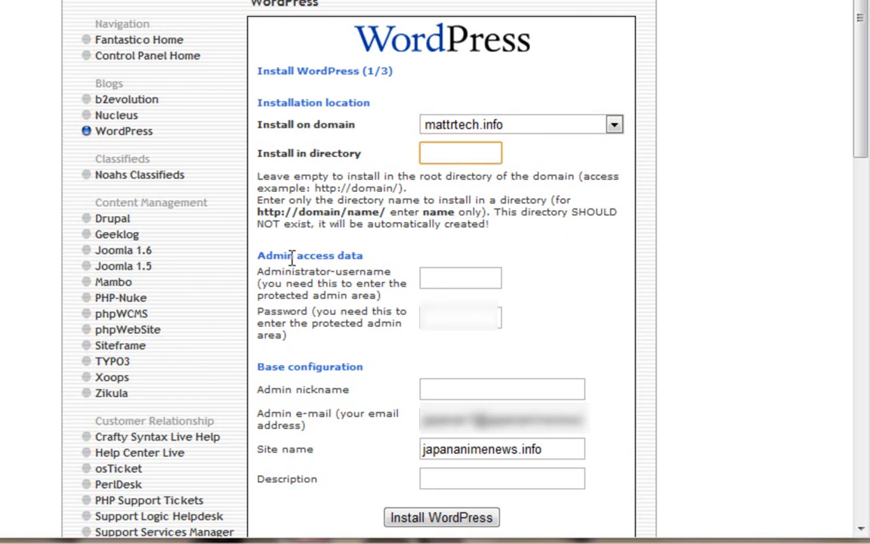
{"action": "left_click", "coordinate": [460, 278]}
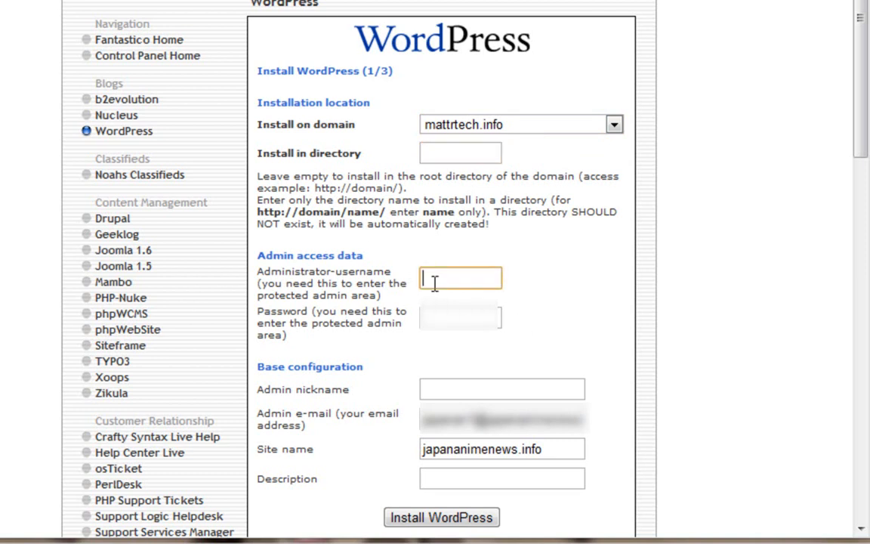
{"action": "mouse_move", "coordinate": [539, 295]}
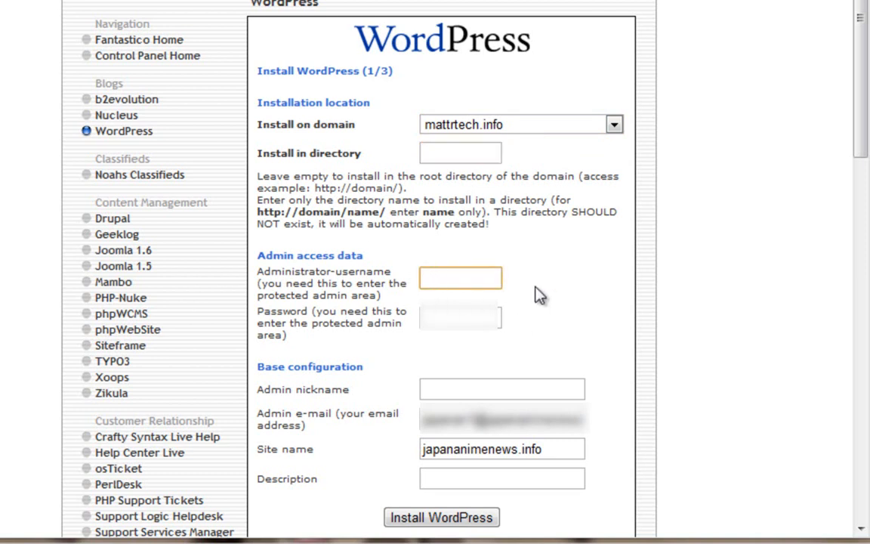
Enter admin username mattRtech and an admin password for the new site.
{"action": "type", "text": "mattR"}
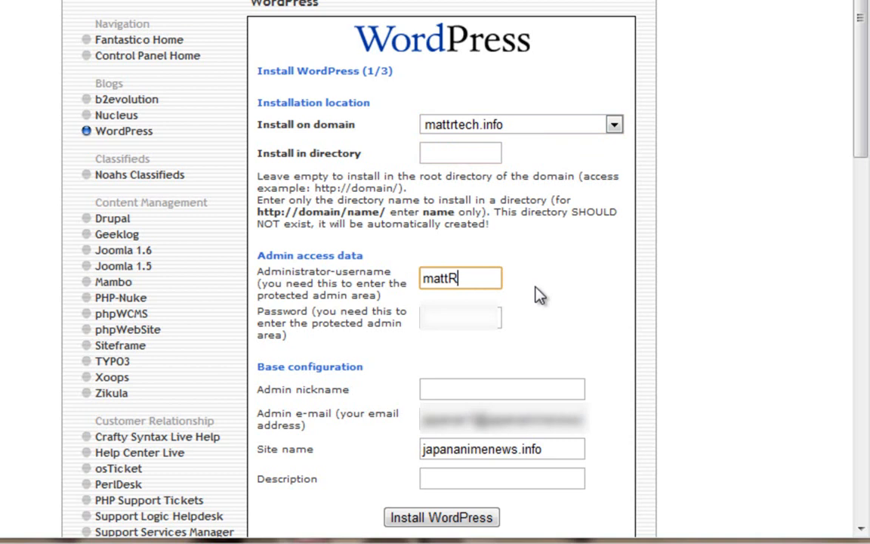
{"action": "type", "text": "tech"}
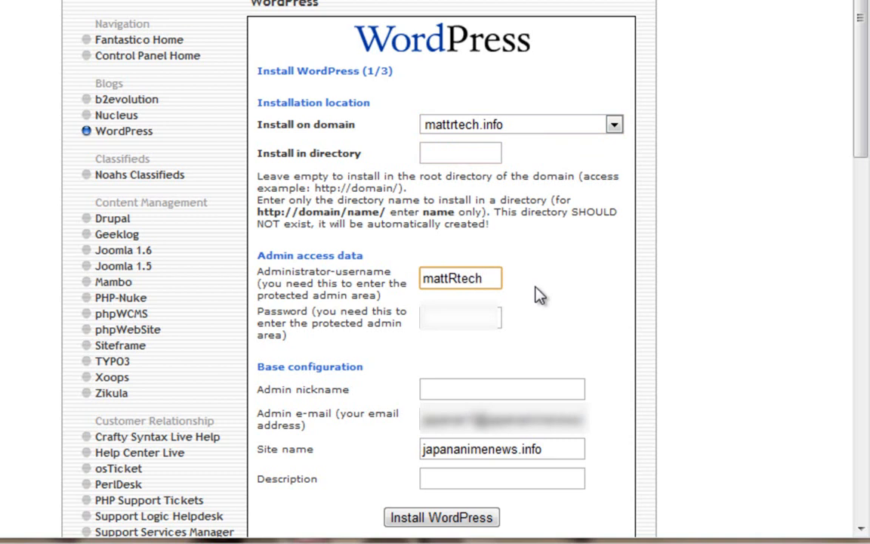
{"action": "left_click", "coordinate": [460, 278]}
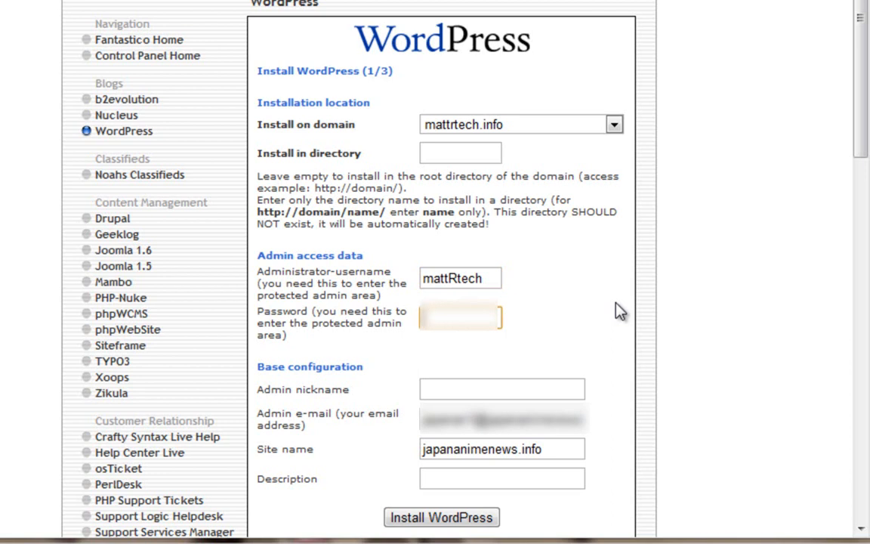
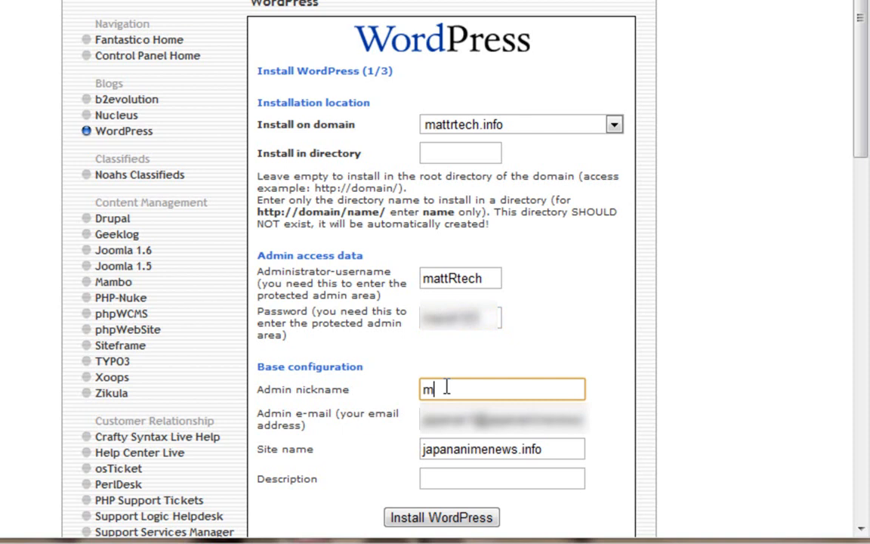
Enter admin nickname Matthew D. Riffel and change the site name to mattRtech.
{"action": "type", "text": "Matthew"}
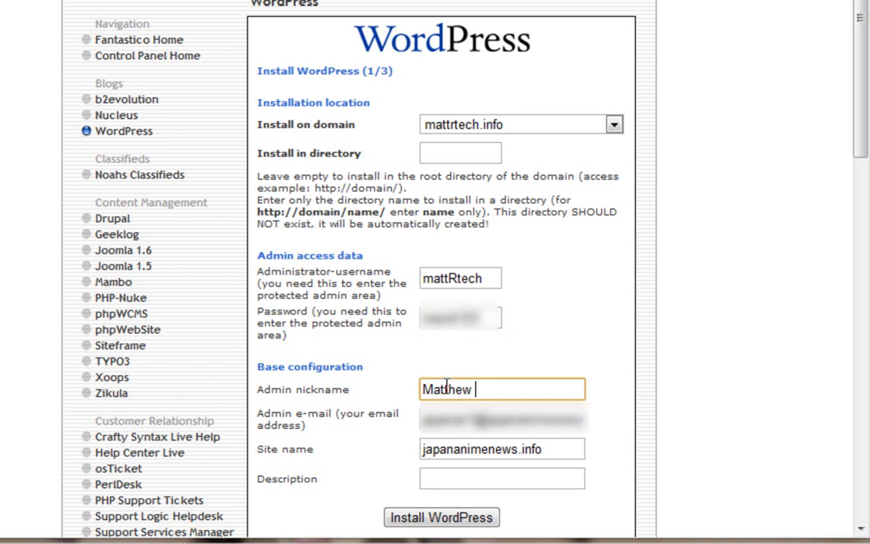
{"action": "type", "text": "D. Riffel"}
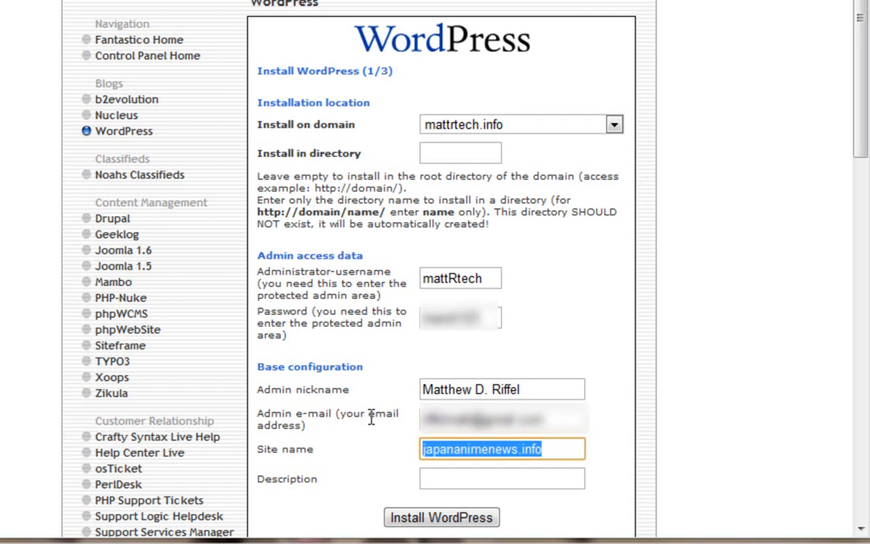
{"action": "type", "text": "mattRt"}
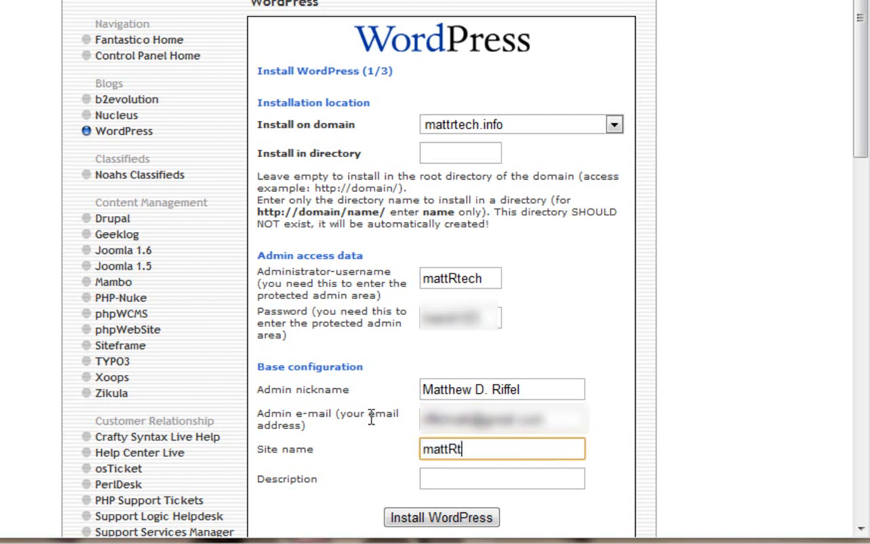
{"action": "type", "text": "ech"}
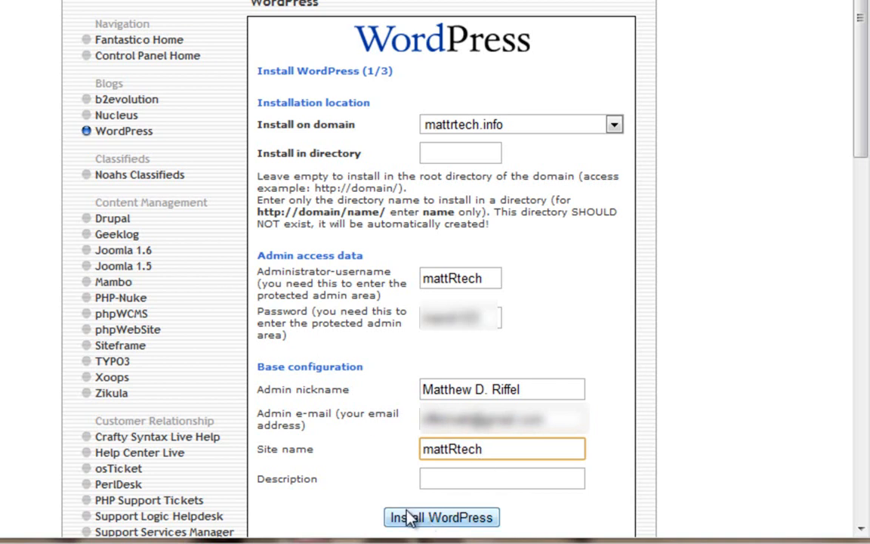
Submit the install details and finish the WordPress installation on mattrtech.info.
{"action": "left_click", "coordinate": [442, 517]}
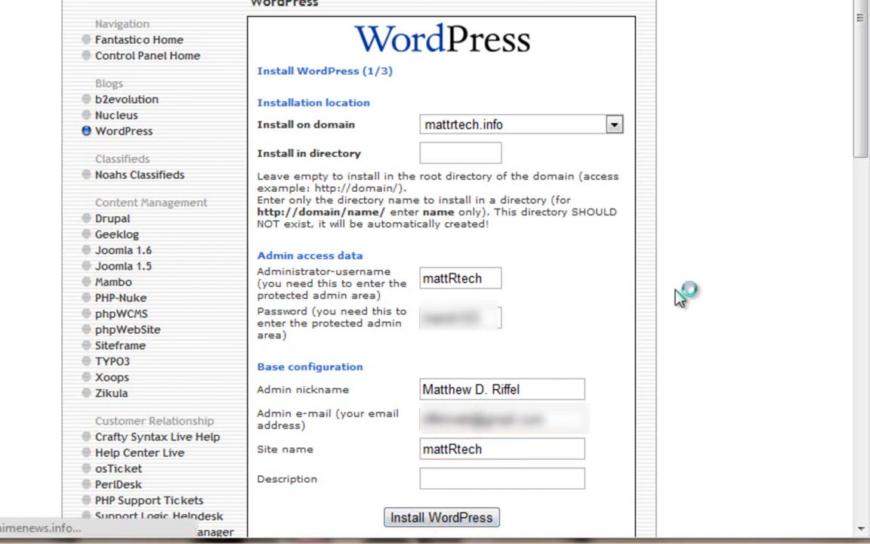
{"action": "left_click", "coordinate": [441, 516]}
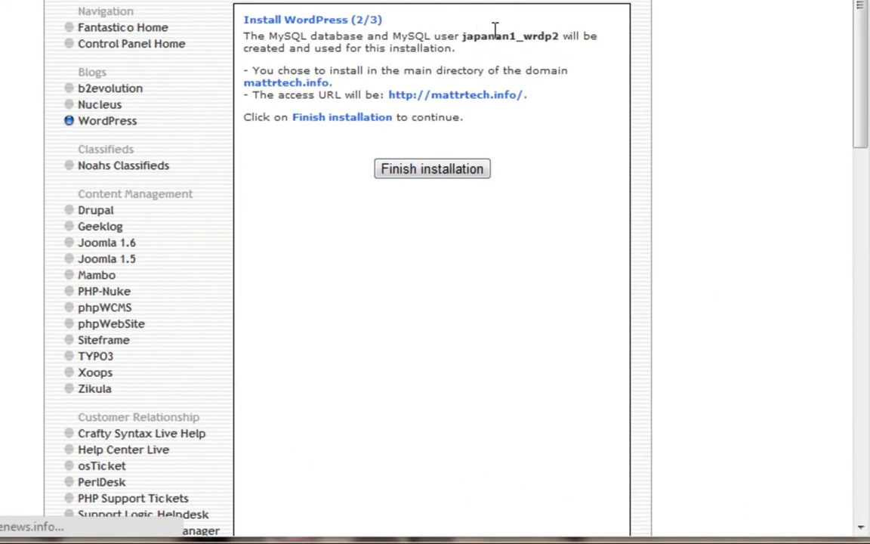
{"action": "left_click", "coordinate": [432, 169]}
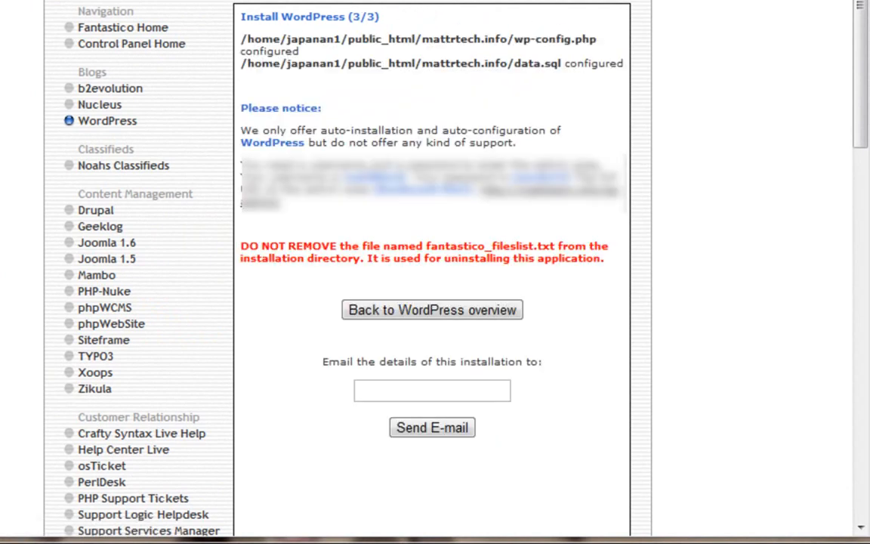
{"action": "mouse_move", "coordinate": [435, 275]}
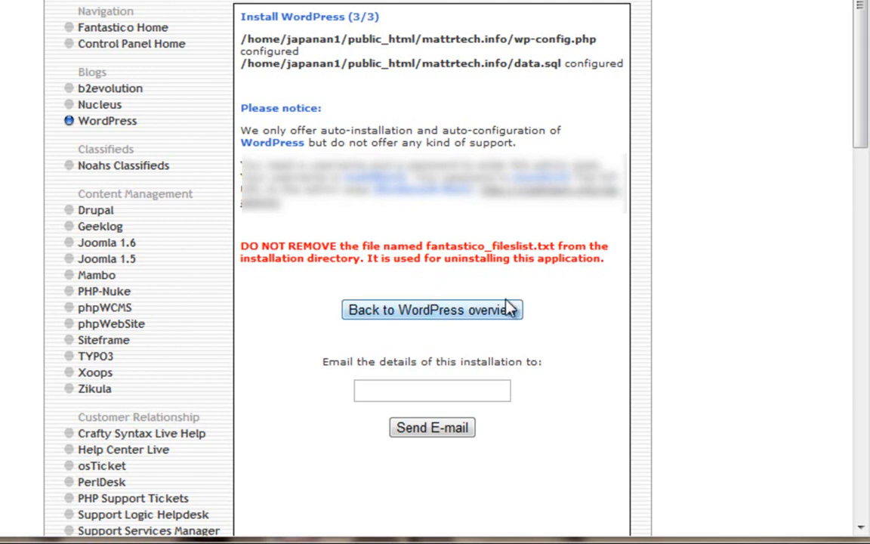
{"action": "mouse_move", "coordinate": [557, 295]}
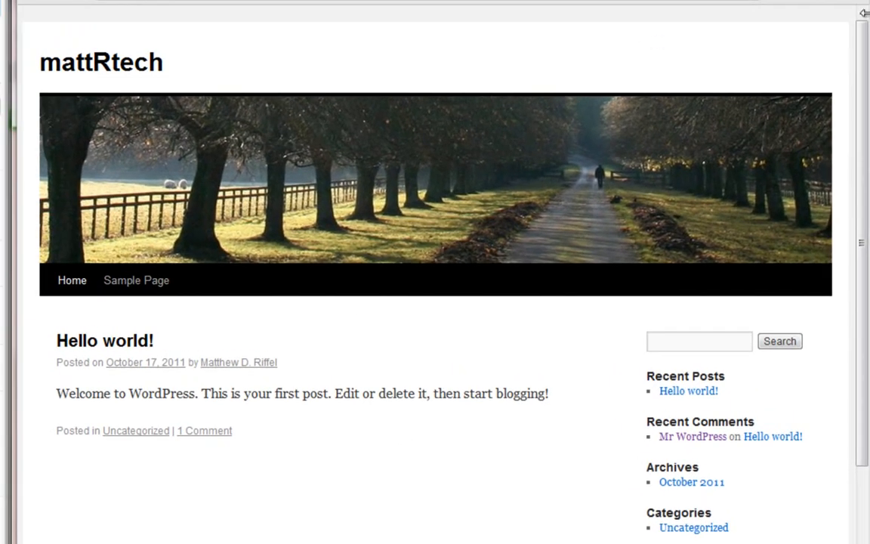
Scroll down the new mattRtech blog homepage to look it over.
{"action": "scroll", "scroll_direction": "down", "scroll_amount": 3}
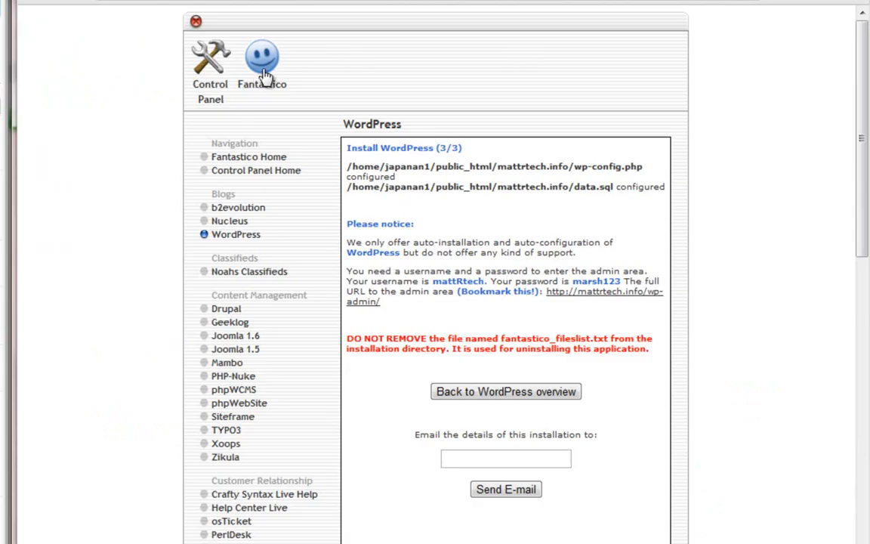
{"action": "mouse_move", "coordinate": [275, 67]}
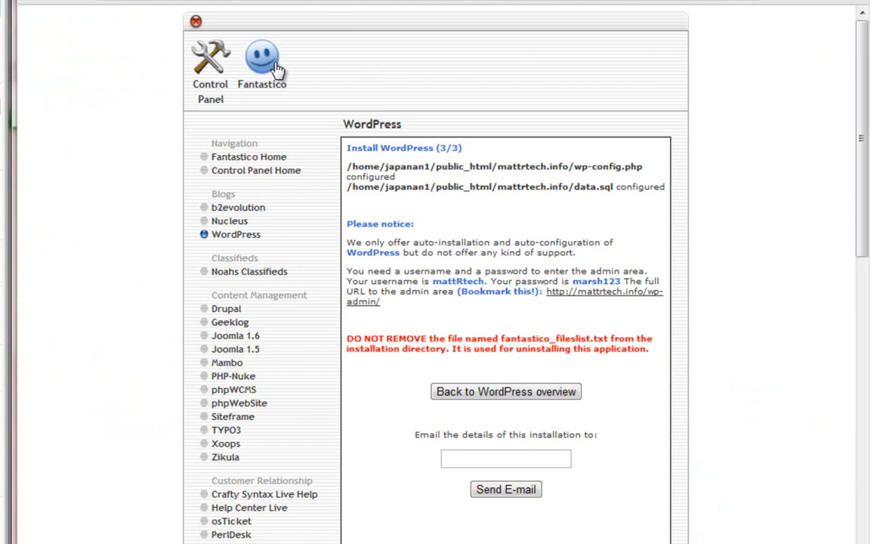
Return to the Fantastico home page listing installations and scripts.
{"action": "left_click", "coordinate": [248, 156]}
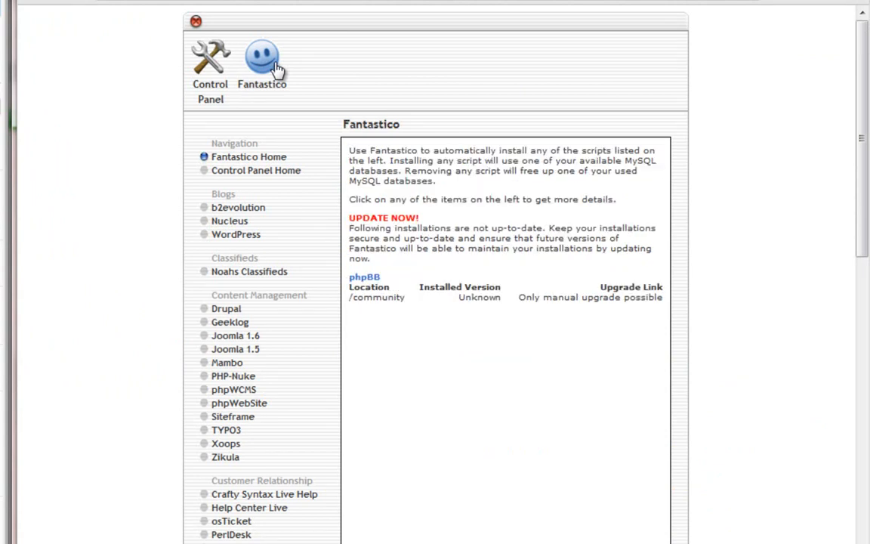